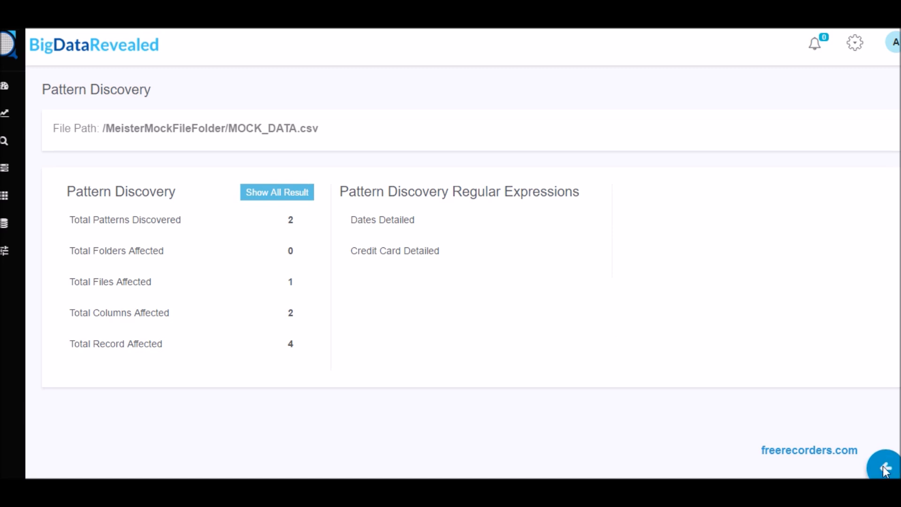
Switch the Executive Summary to the 7:53 AM job and view the Social Security Number pattern counts
left_click(8, 112)
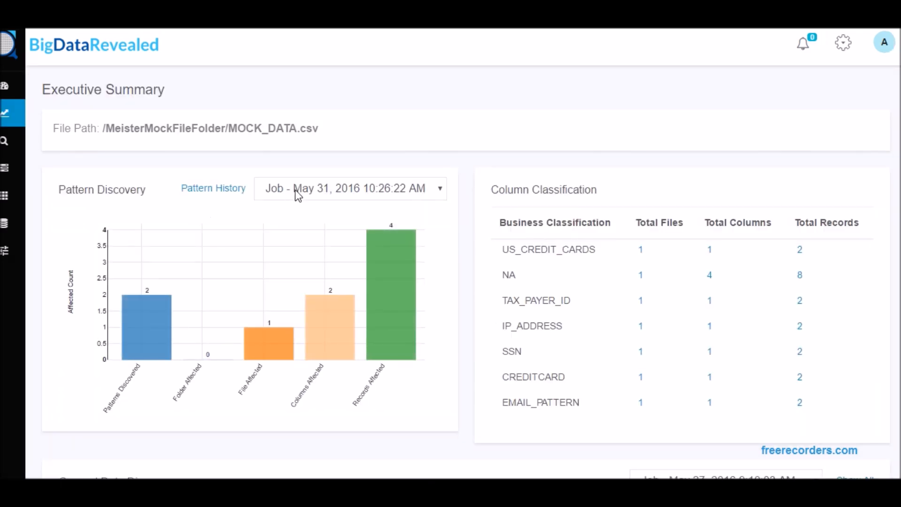
left_click(350, 187)
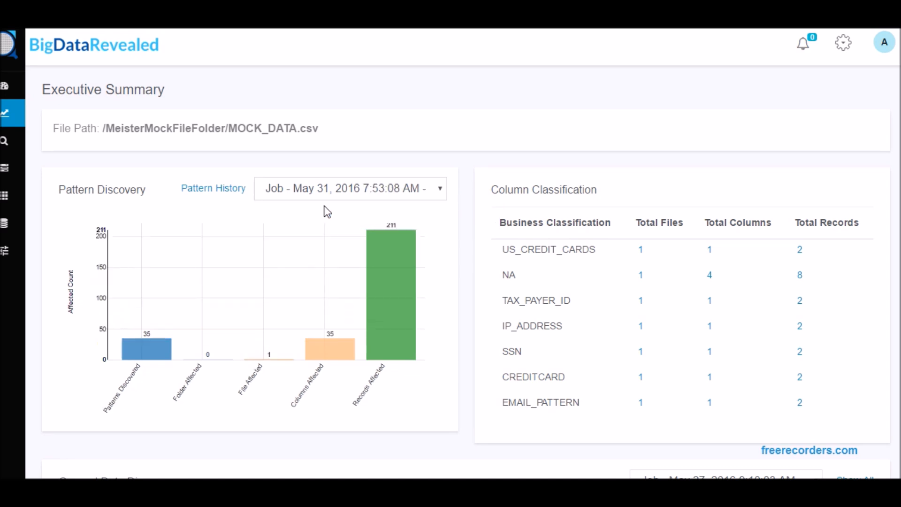
mouse_move(138, 376)
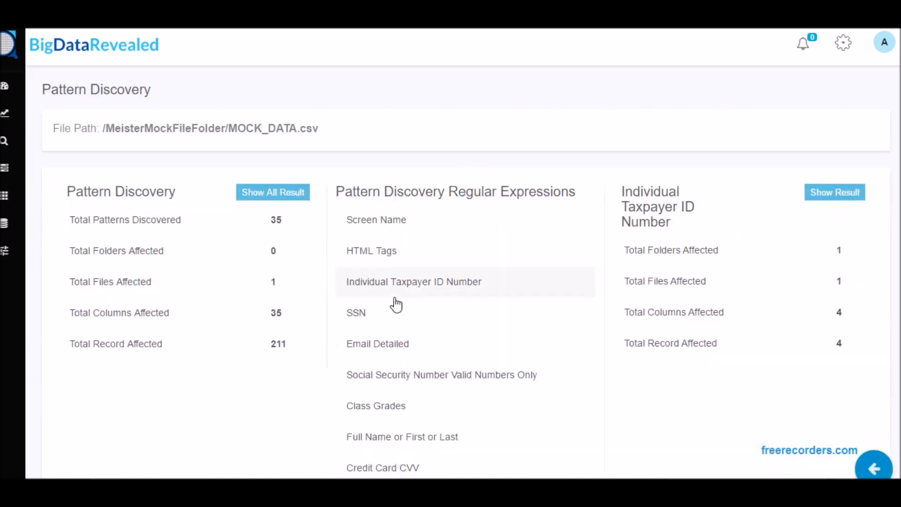
scroll("down", 3)
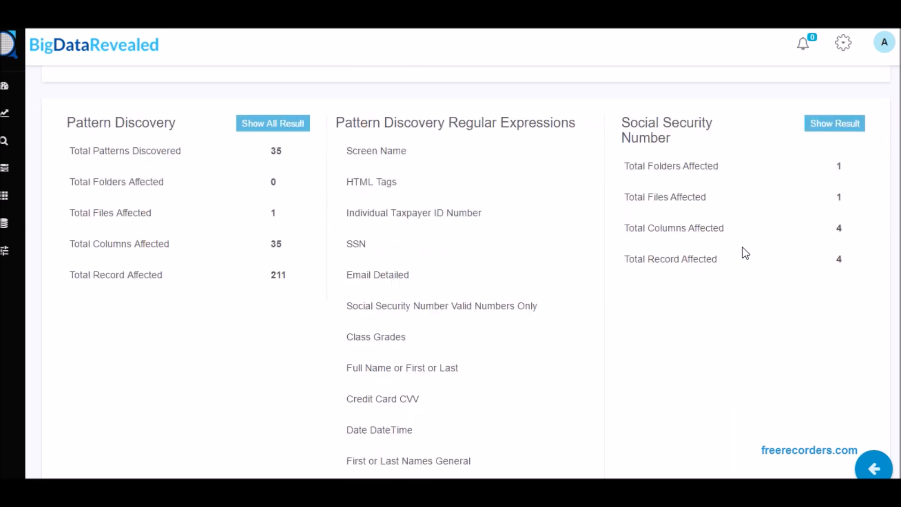
mouse_move(851, 257)
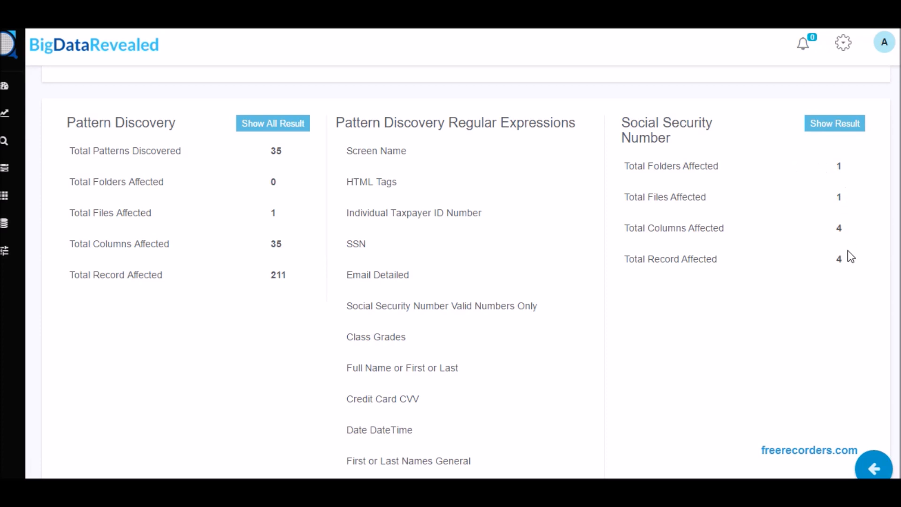
left_click(834, 123)
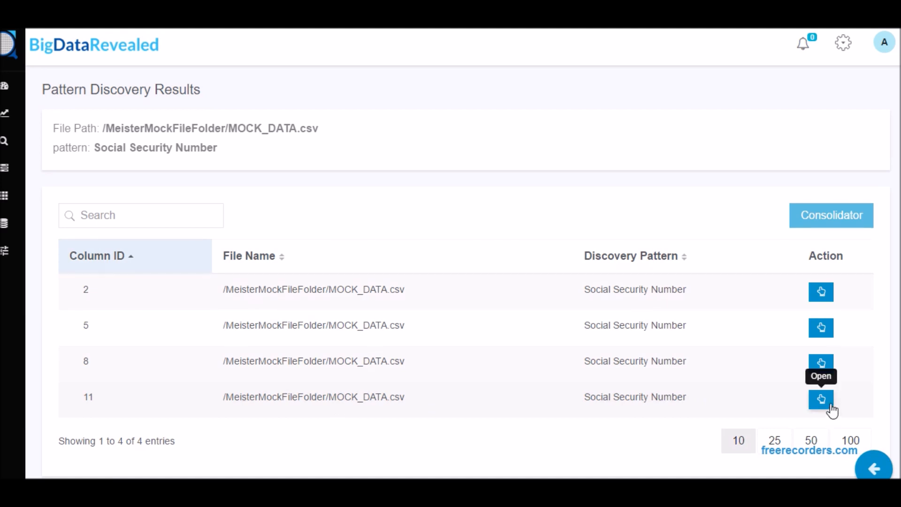
left_click(821, 400)
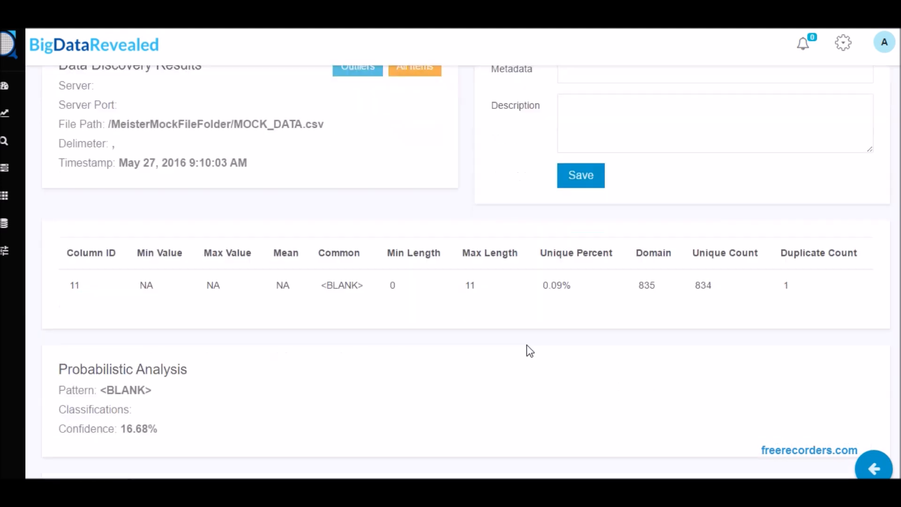
scroll("down", 3)
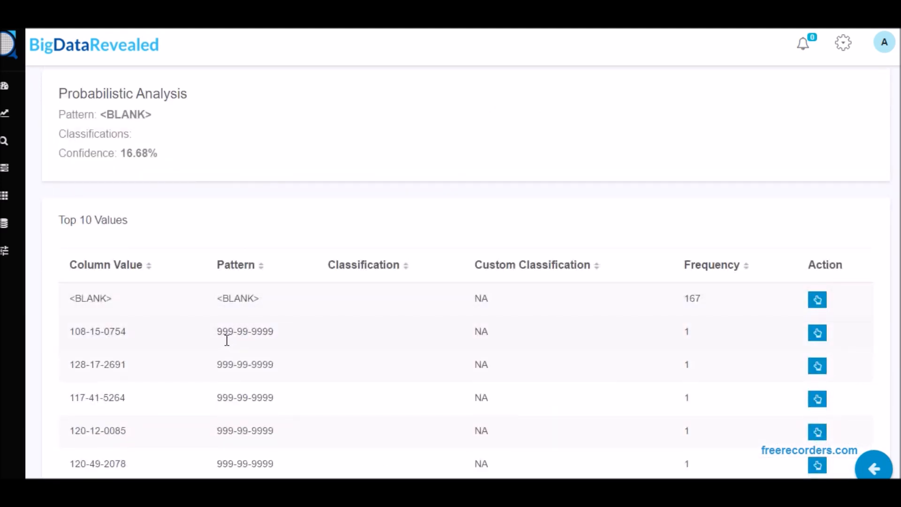
double_click(245, 331)
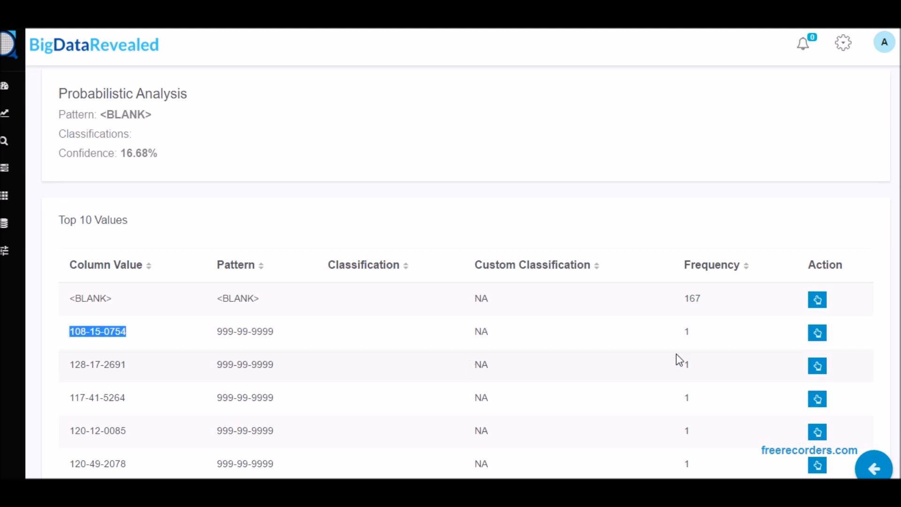
Drill back from 108-15-0754 to its source file record, then return to the column list
left_click(817, 333)
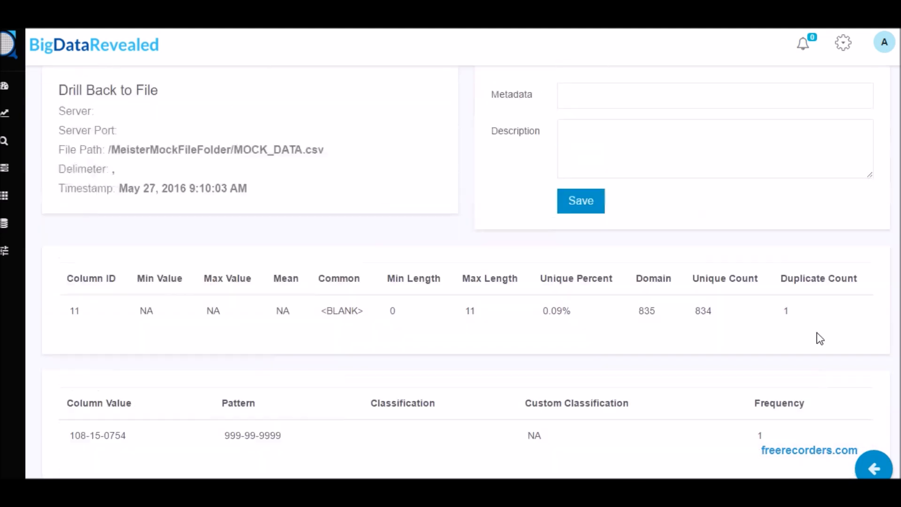
scroll("down", 3)
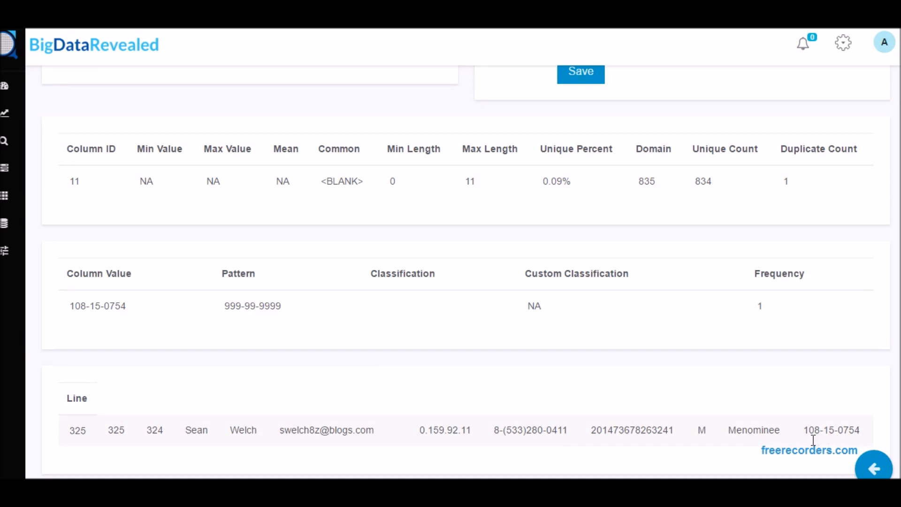
double_click(831, 430)
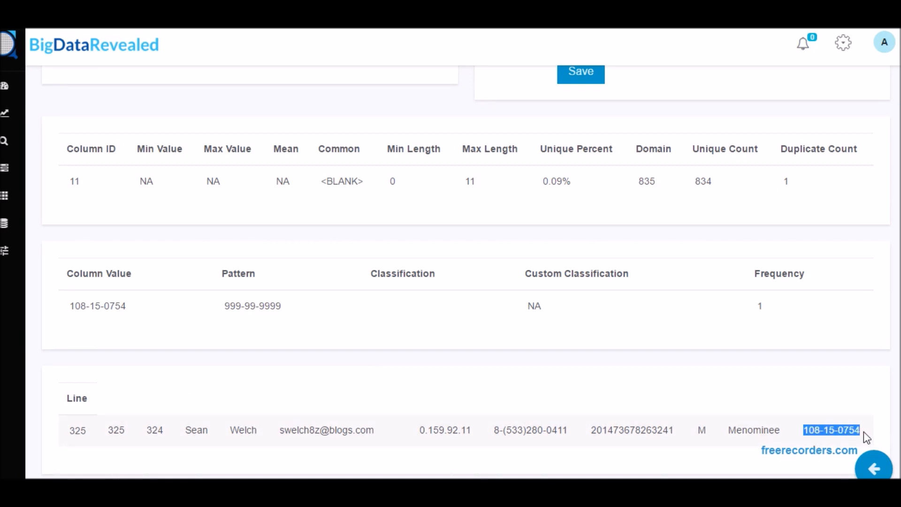
scroll("up", 3)
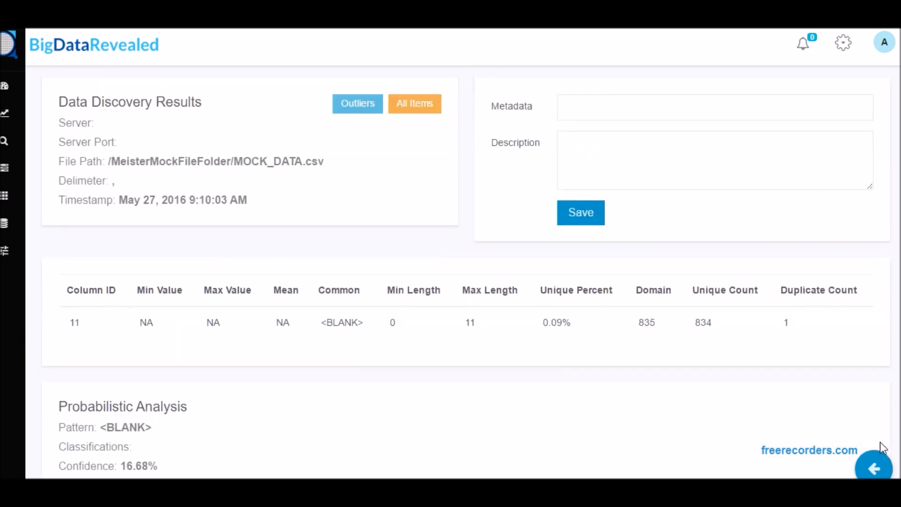
left_click(874, 467)
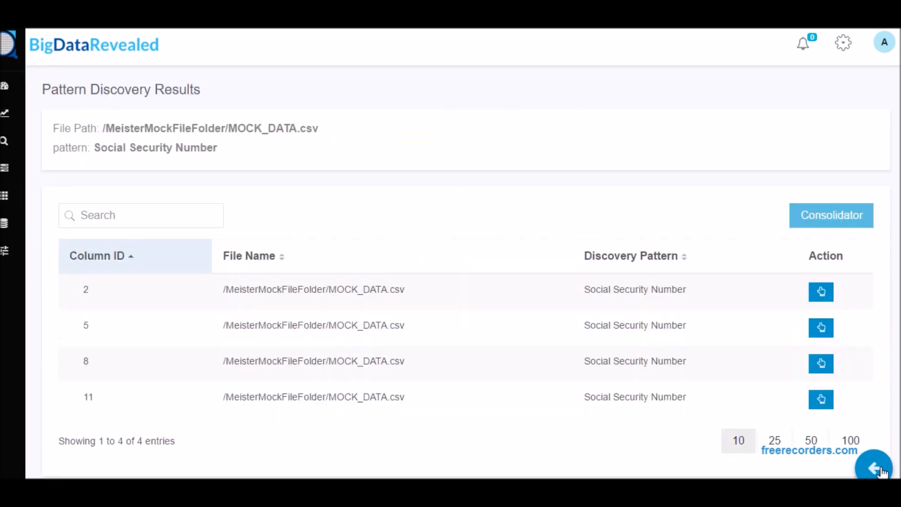
Show the Credit Card Detailed pattern's counts and its matching columns
left_click(875, 467)
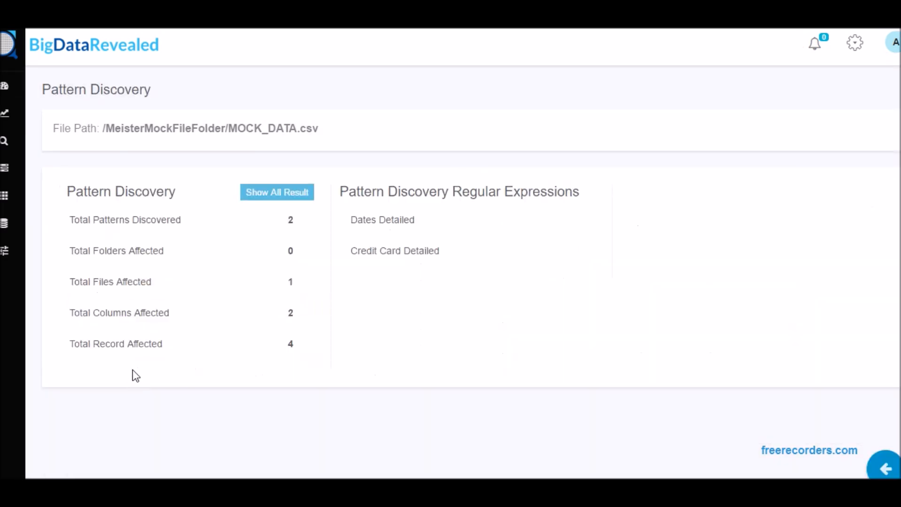
left_click(394, 251)
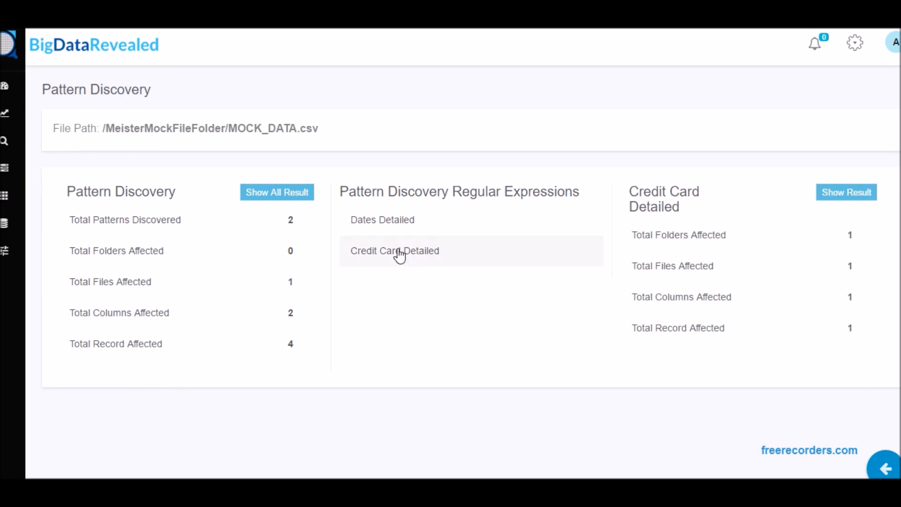
left_click(846, 192)
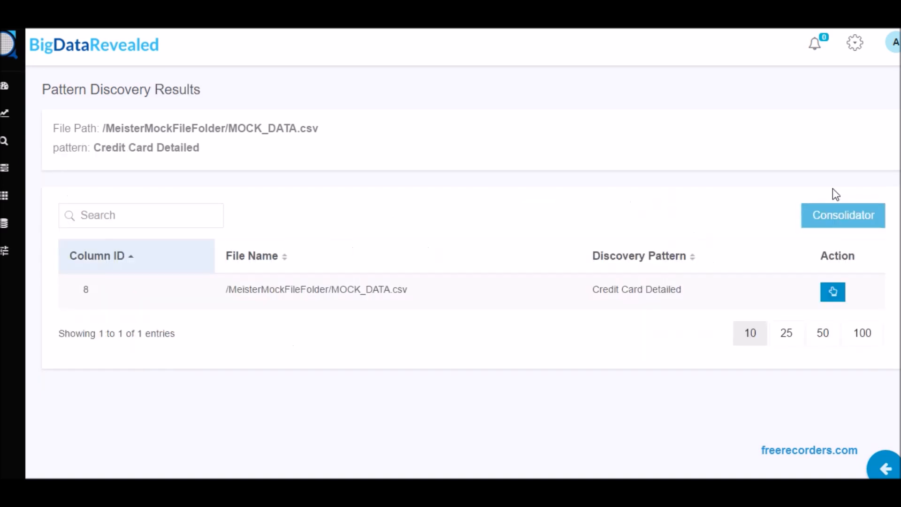
Review column 8's Credit Card Detailed discovery details and Domain Data values
left_click(833, 291)
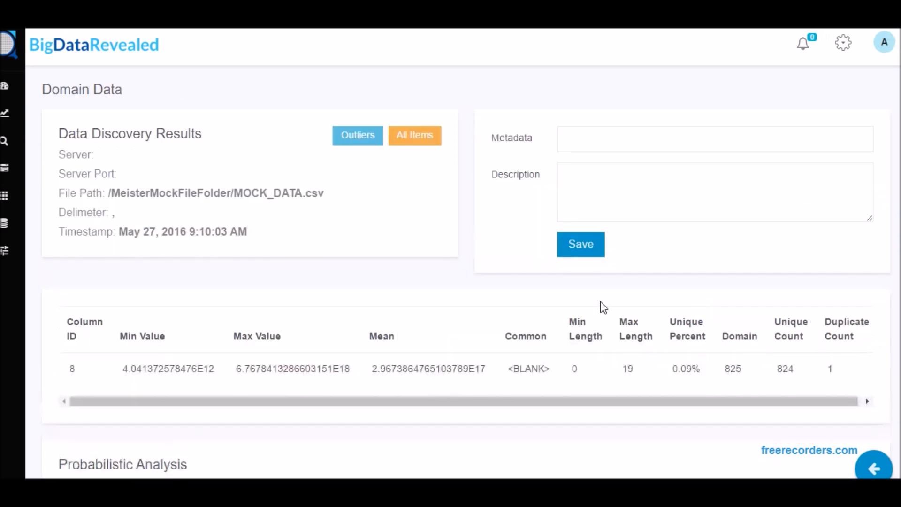
scroll("down", 3)
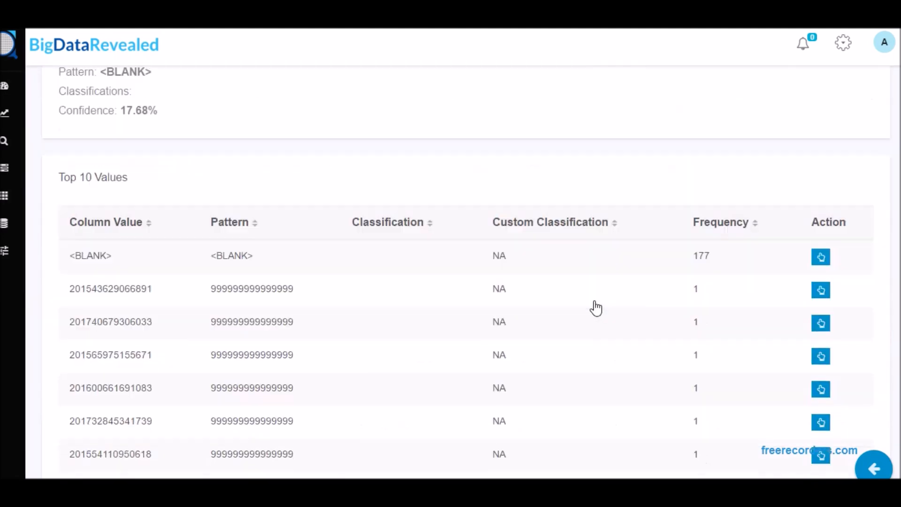
scroll("up", 3)
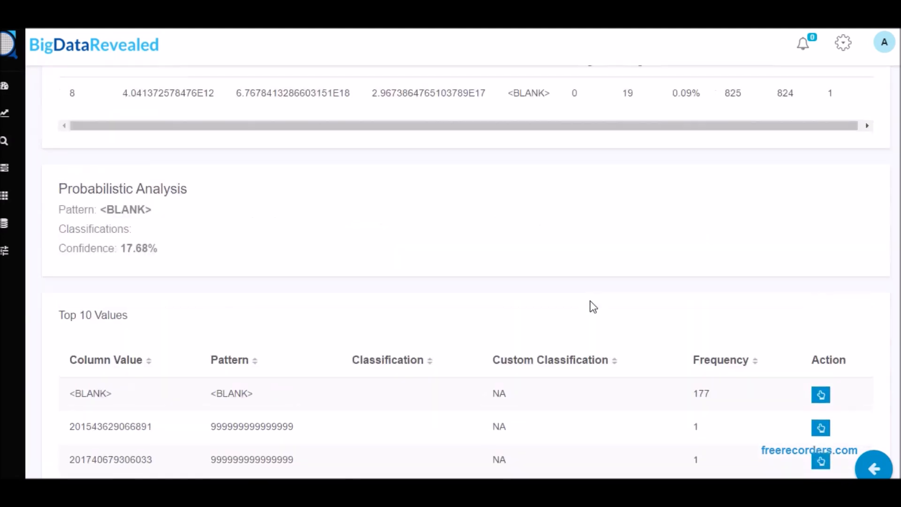
scroll("up", 3)
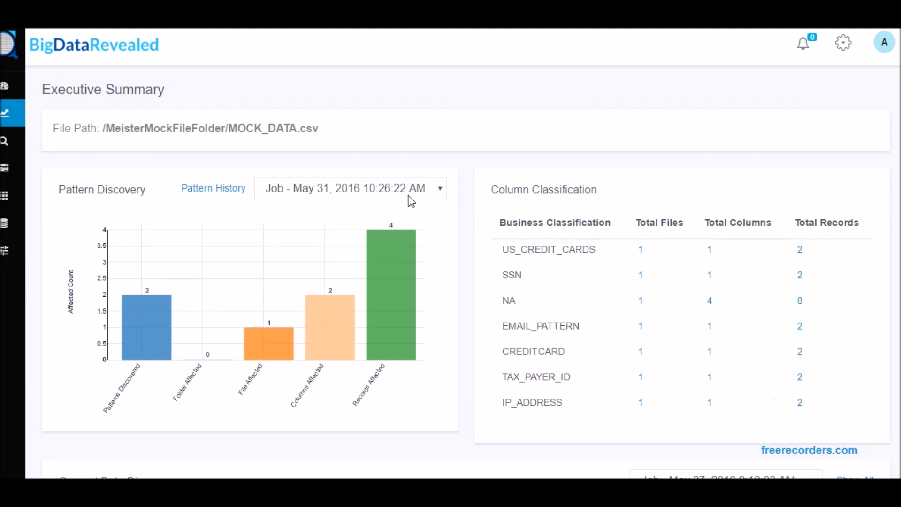
mouse_move(439, 194)
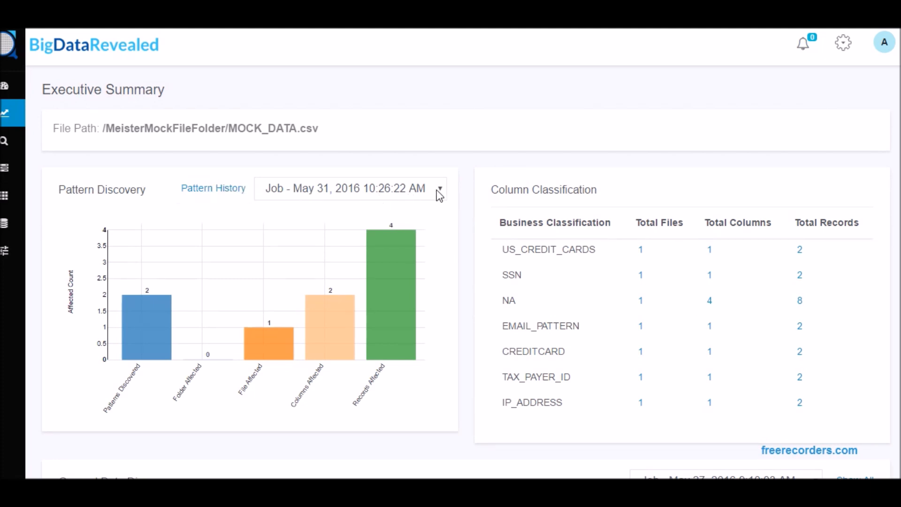
mouse_move(442, 189)
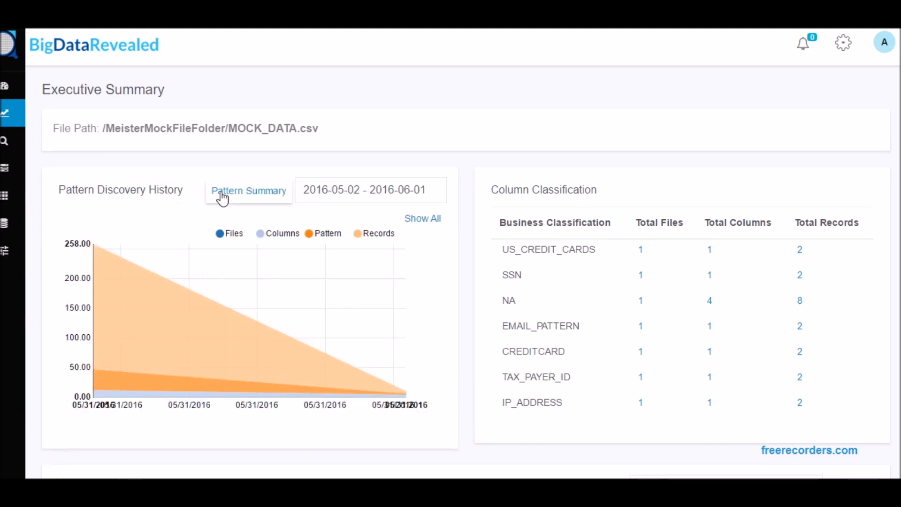
mouse_move(354, 201)
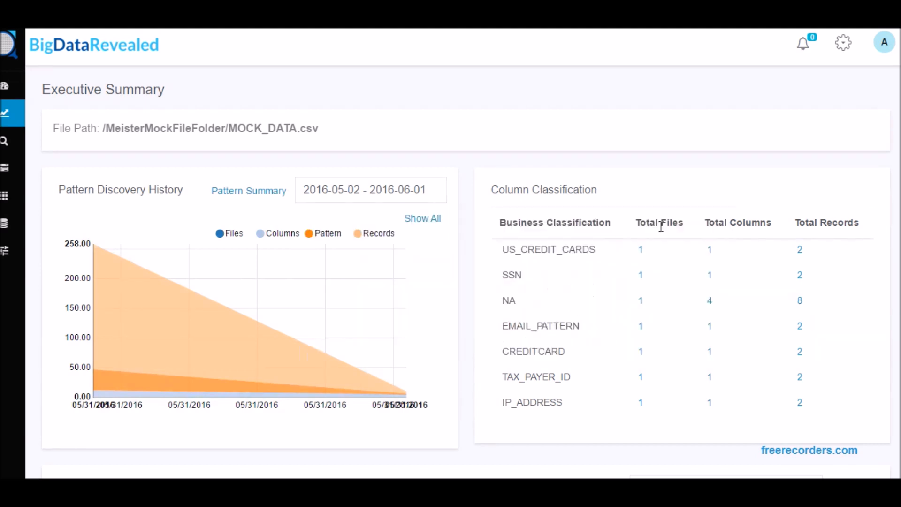
mouse_move(94, 244)
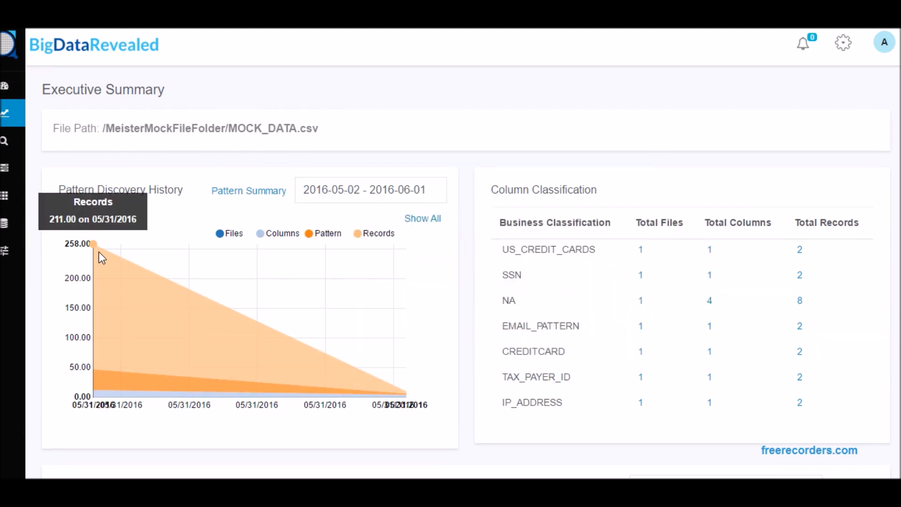
mouse_move(409, 392)
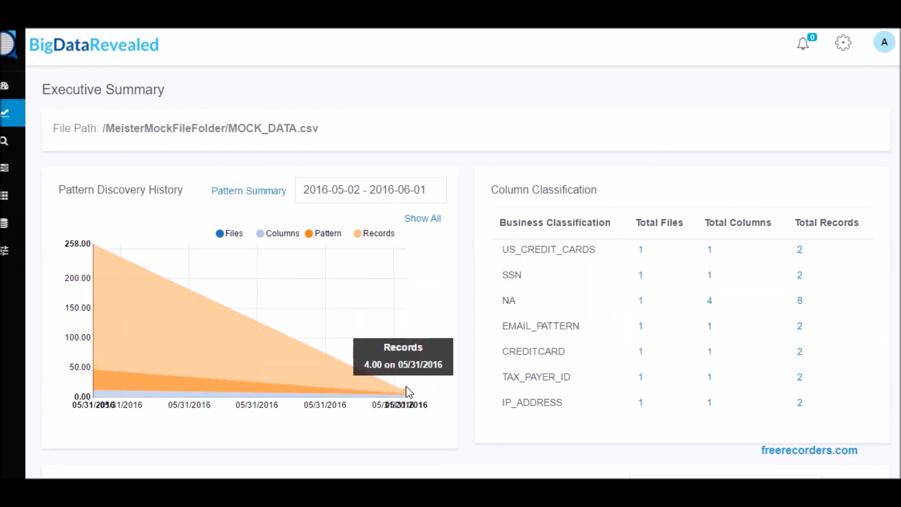
mouse_move(357, 407)
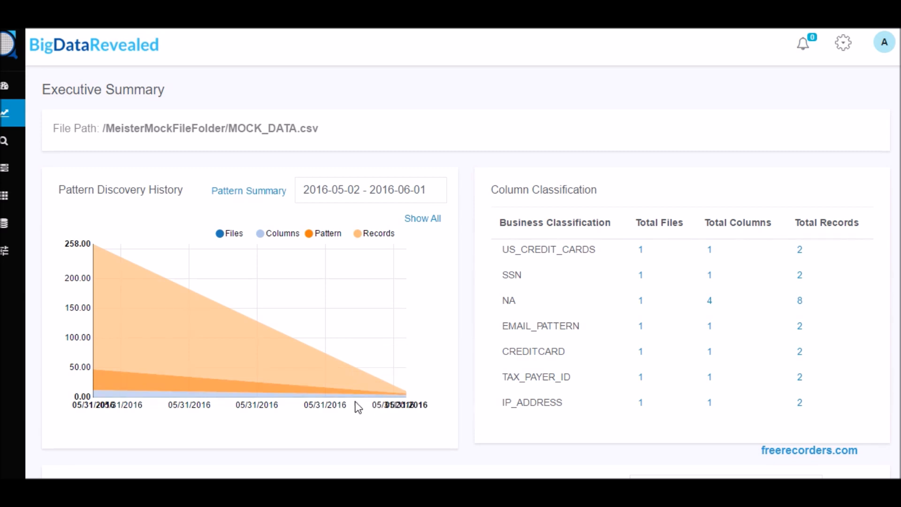
mouse_move(275, 242)
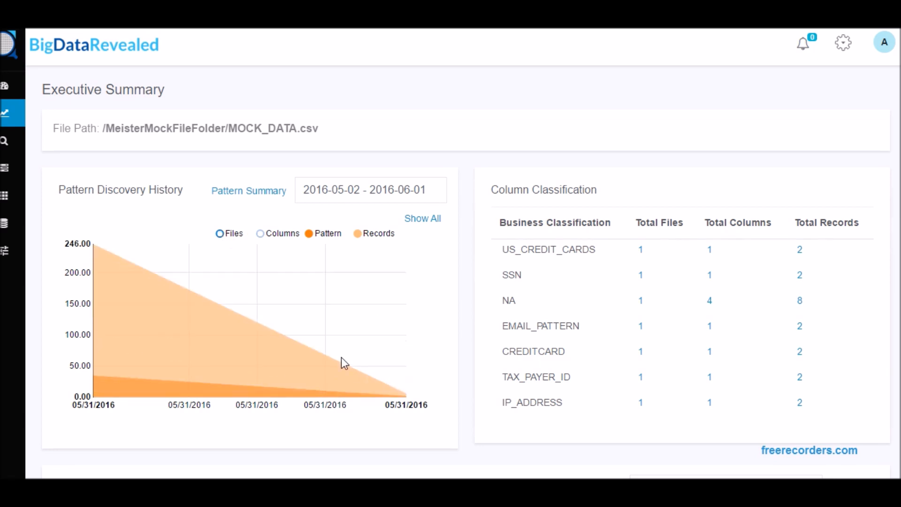
Page through the global regular expression list from the administration menu's Modify Regex
left_click(845, 43)
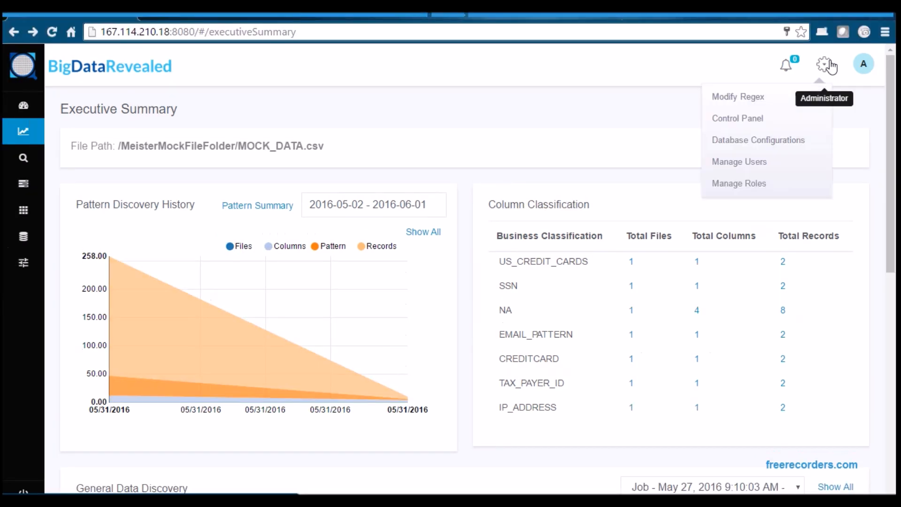
left_click(738, 97)
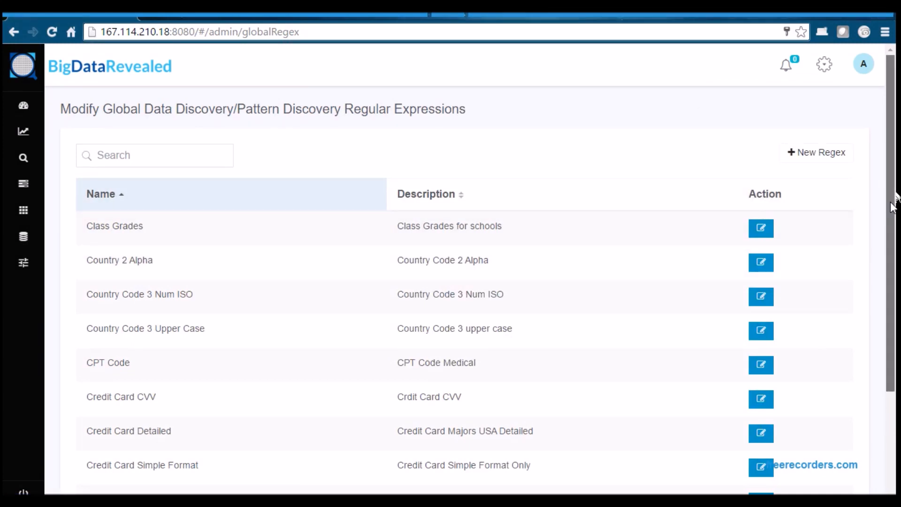
scroll("down", 3)
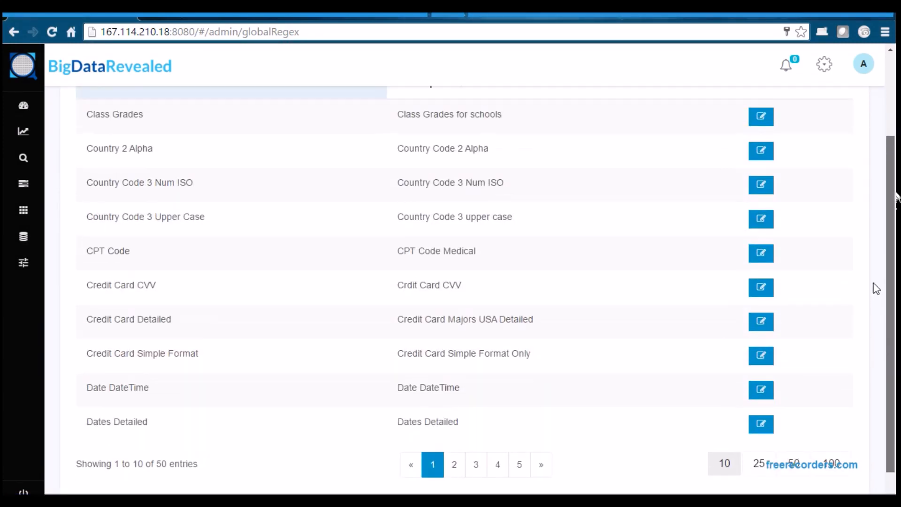
left_click(455, 464)
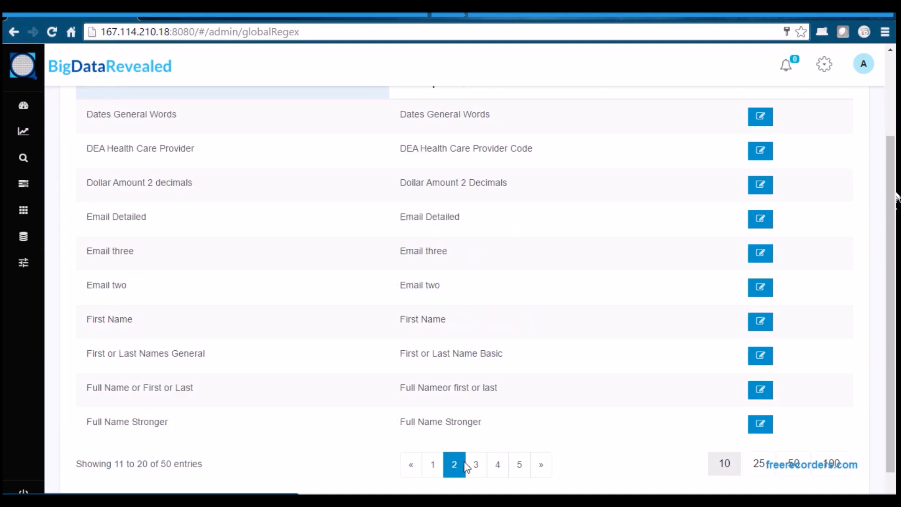
left_click(497, 464)
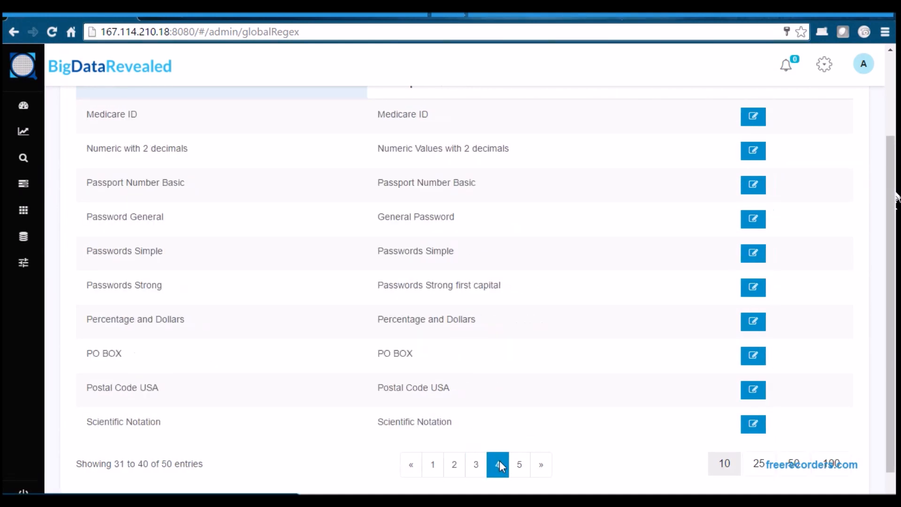
left_click(519, 464)
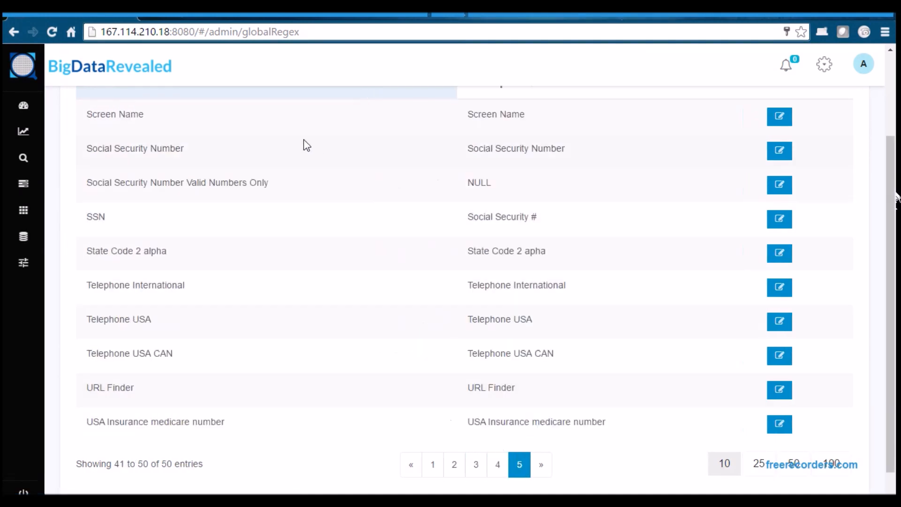
Inspect the Social Security Number regex without saving, then bring up and dismiss a New Regex form
left_click(779, 150)
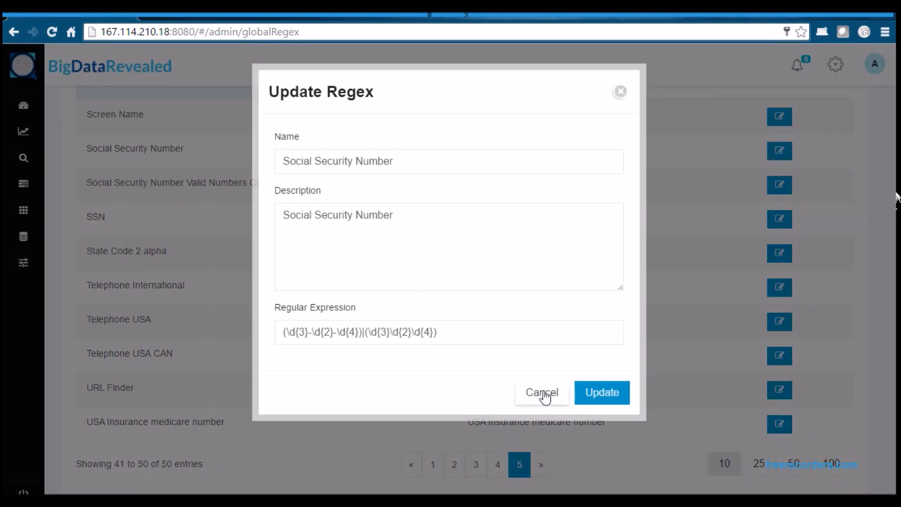
left_click(541, 393)
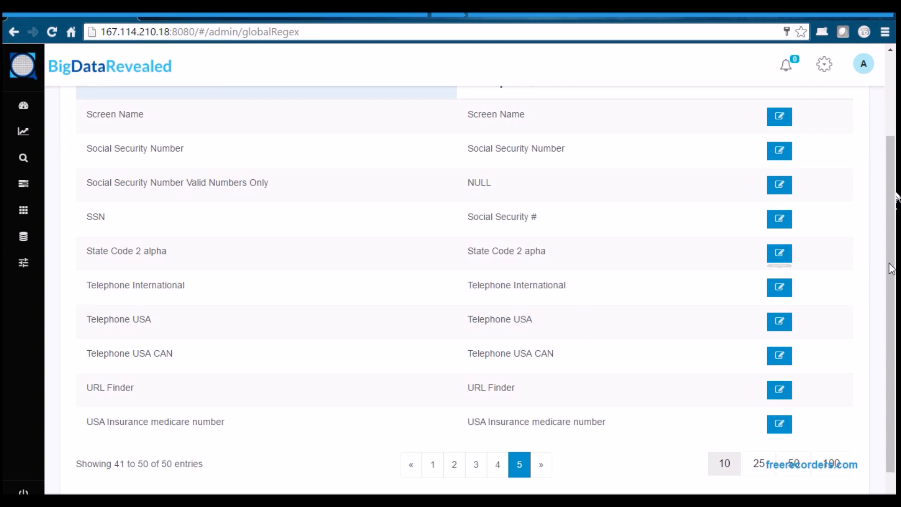
left_click(816, 152)
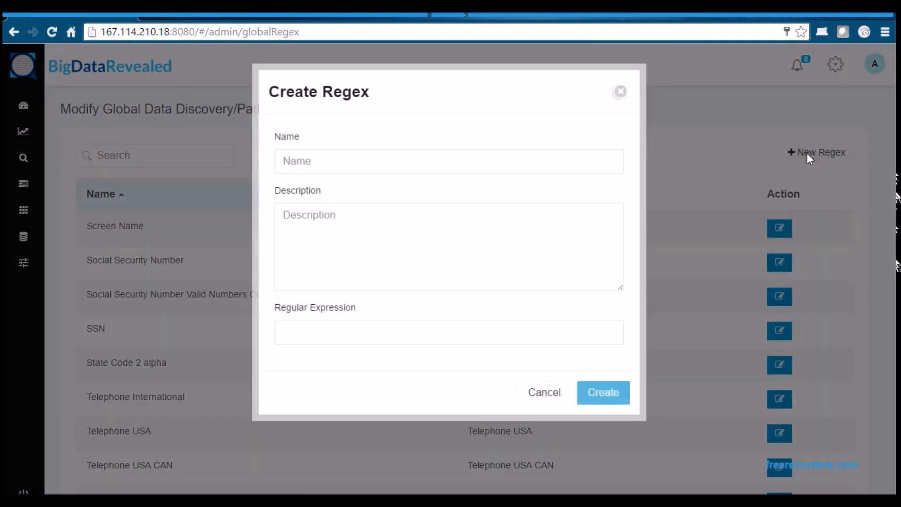
left_click(544, 392)
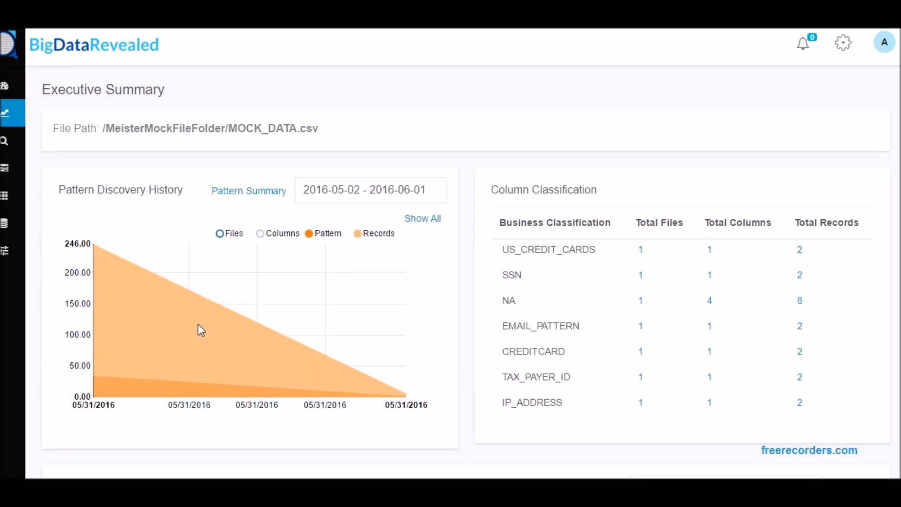
mouse_move(348, 298)
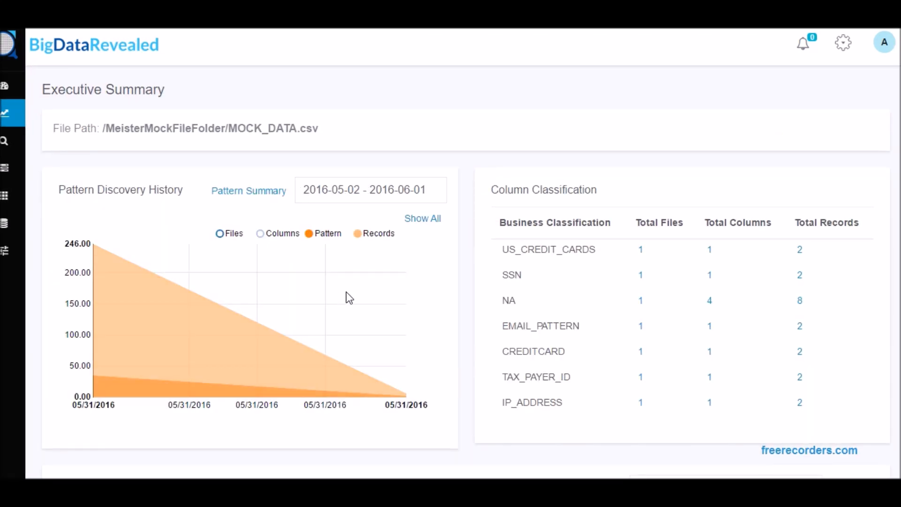
Hide the Domain series in the General Data Discovery chart, leaving duplicates and blanks
scroll("down", 3)
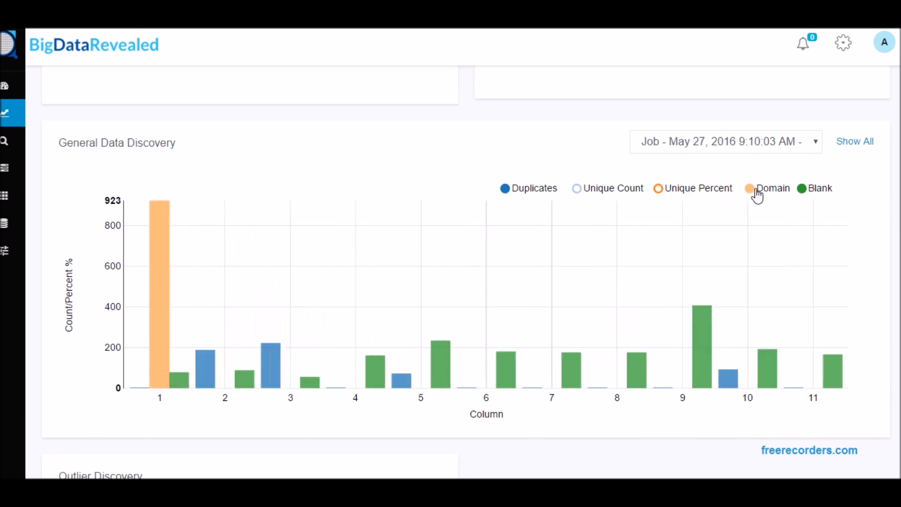
left_click(773, 188)
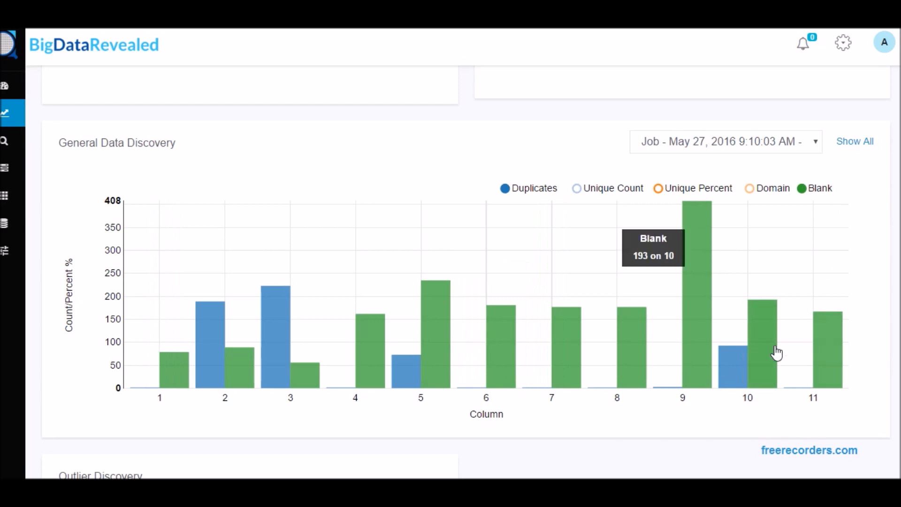
mouse_move(736, 368)
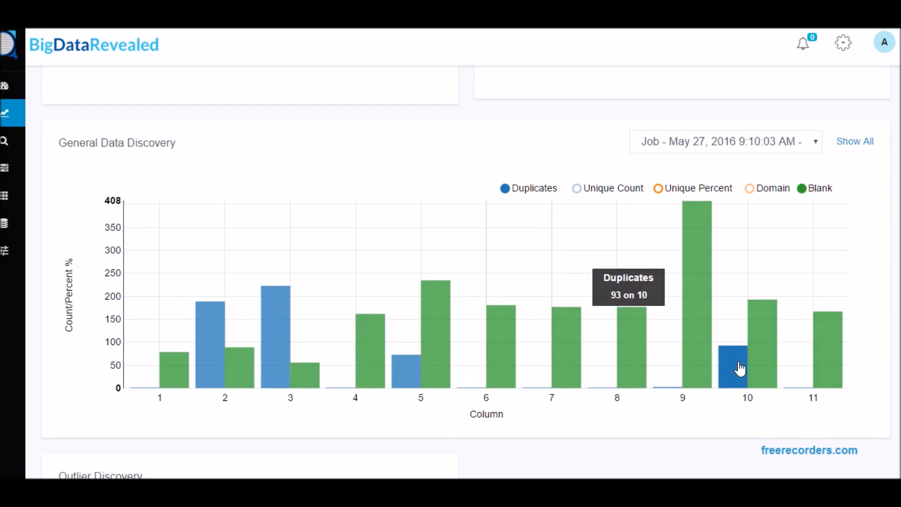
scroll("up", 3)
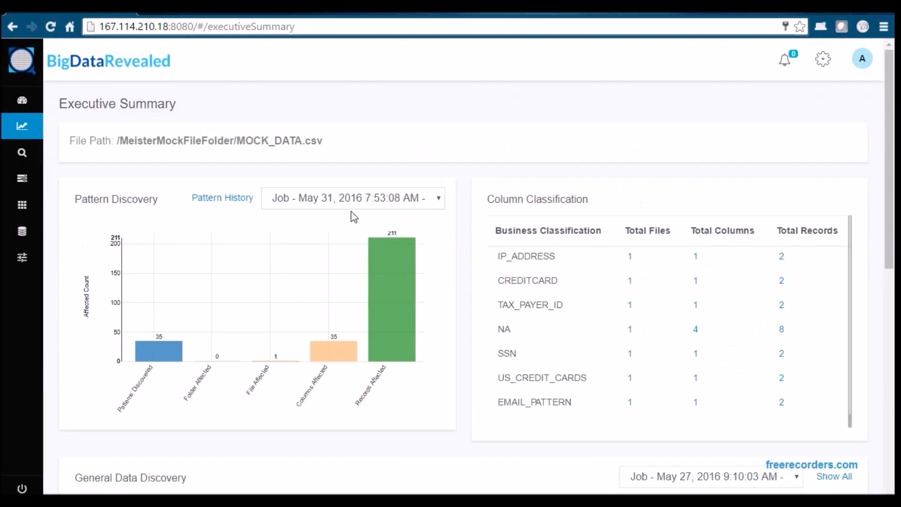
mouse_move(167, 357)
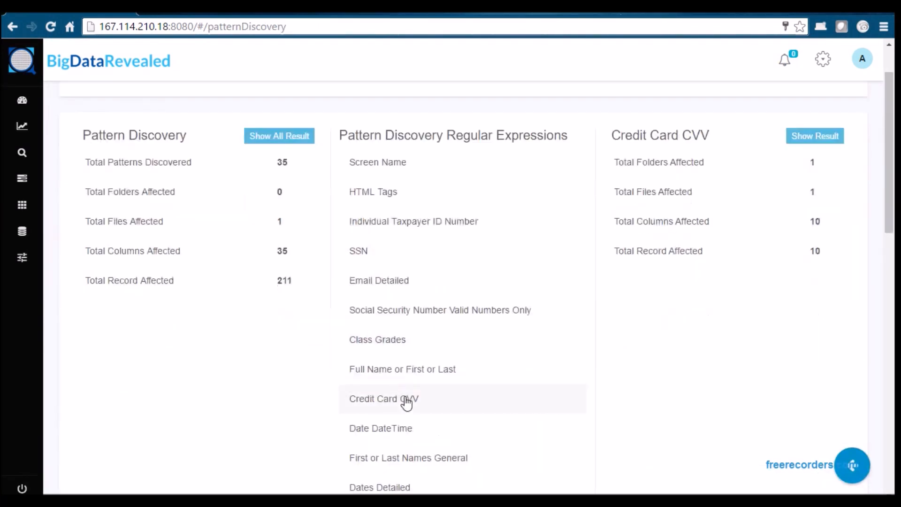
scroll("down", 3)
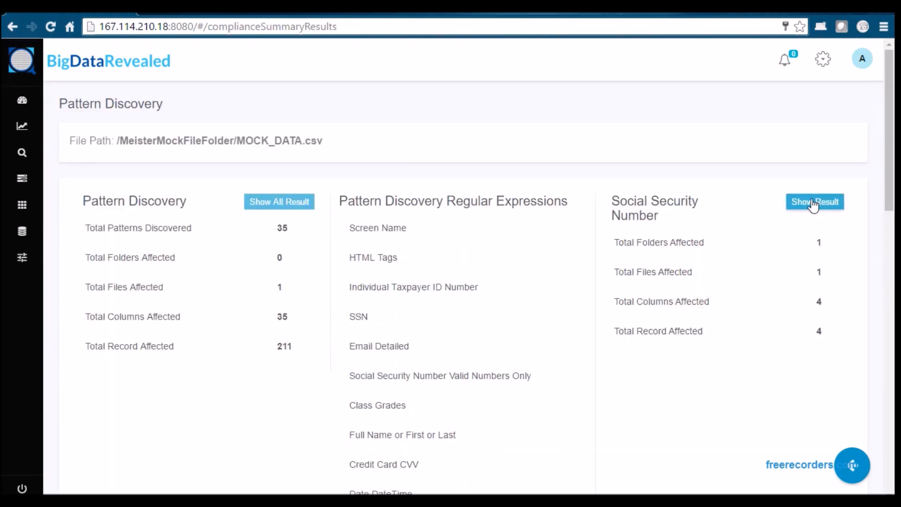
left_click(815, 202)
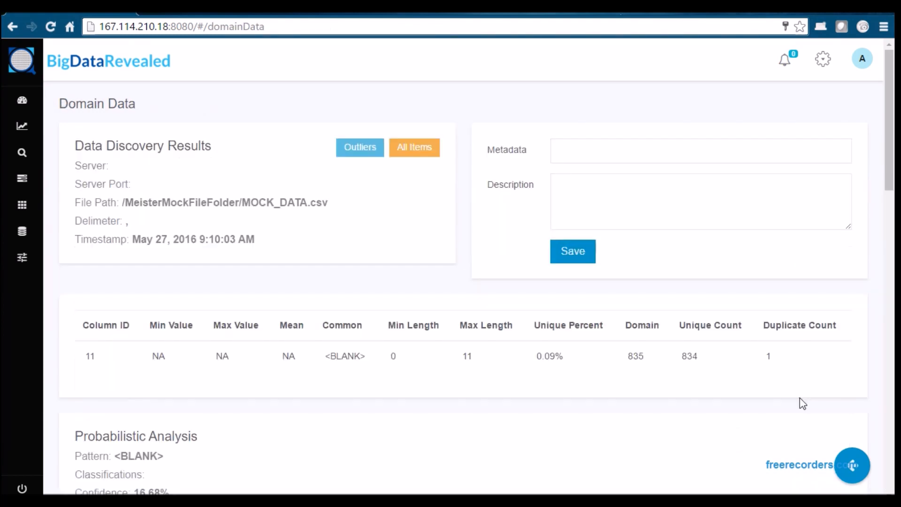
scroll("down", 3)
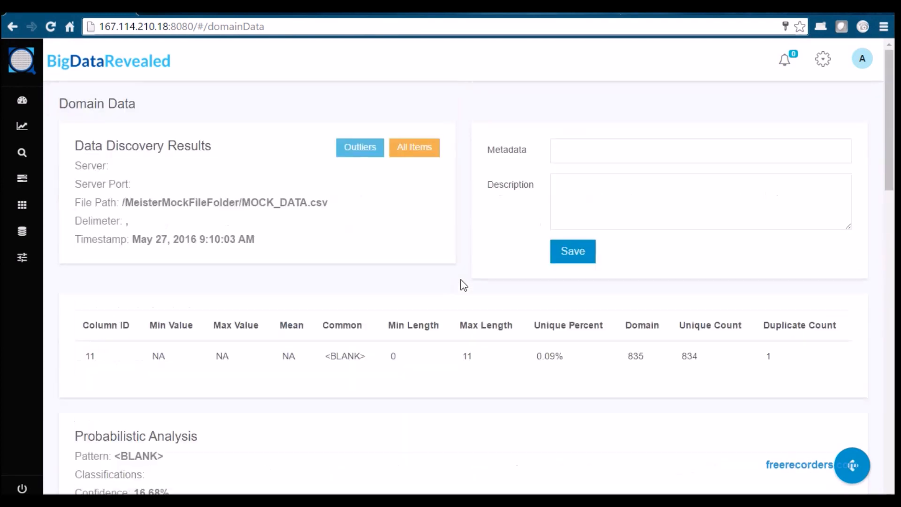
left_click(414, 148)
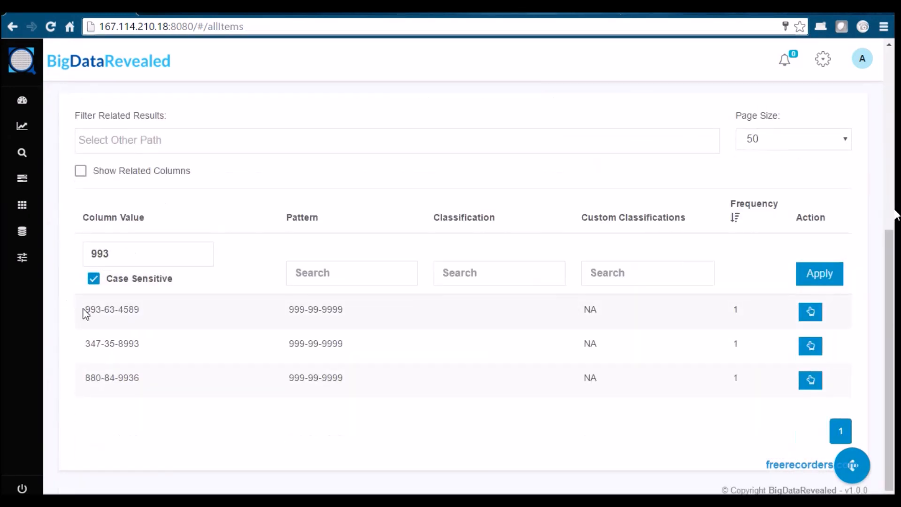
mouse_move(810, 312)
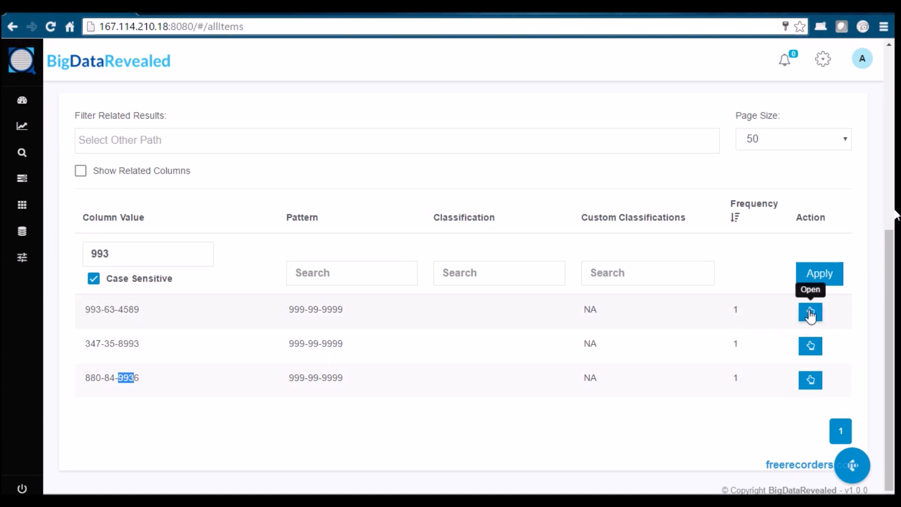
left_click(811, 312)
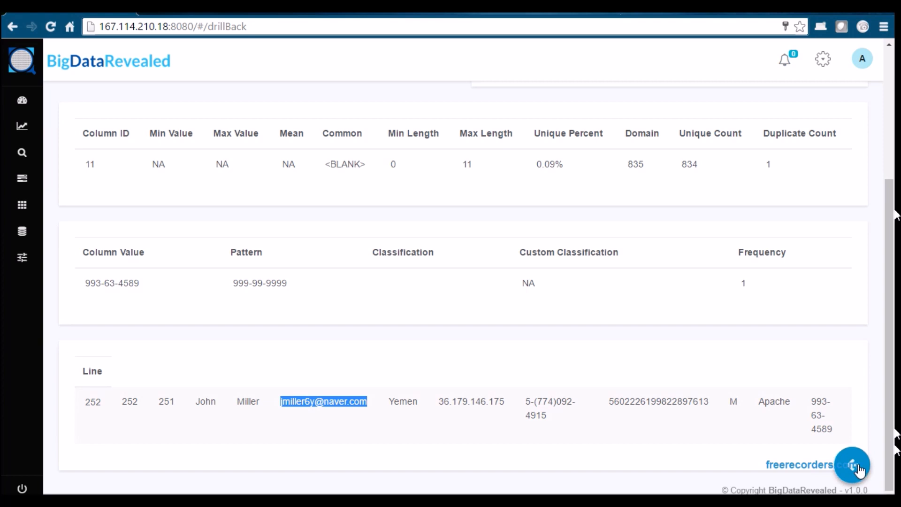
Reach column 11's Social Security Number details via Pattern Discovery and Show Result
left_click(21, 126)
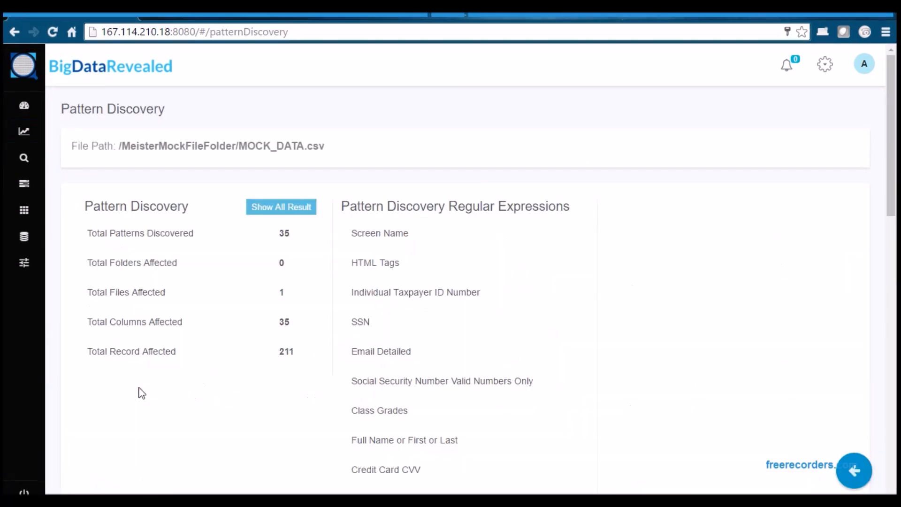
left_click(361, 321)
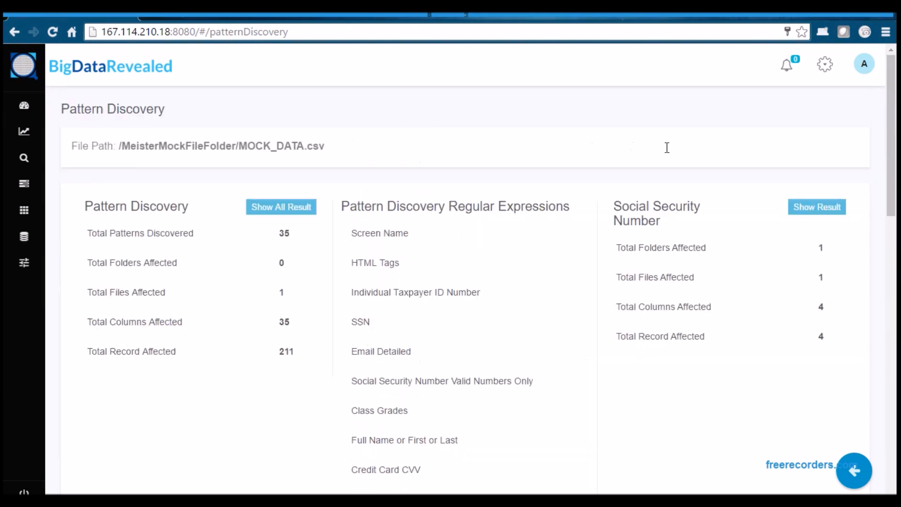
left_click(816, 207)
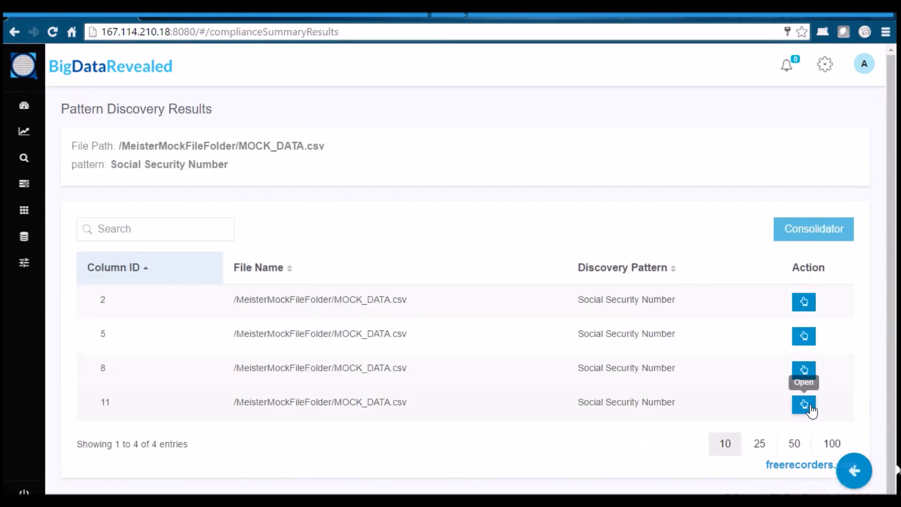
left_click(804, 404)
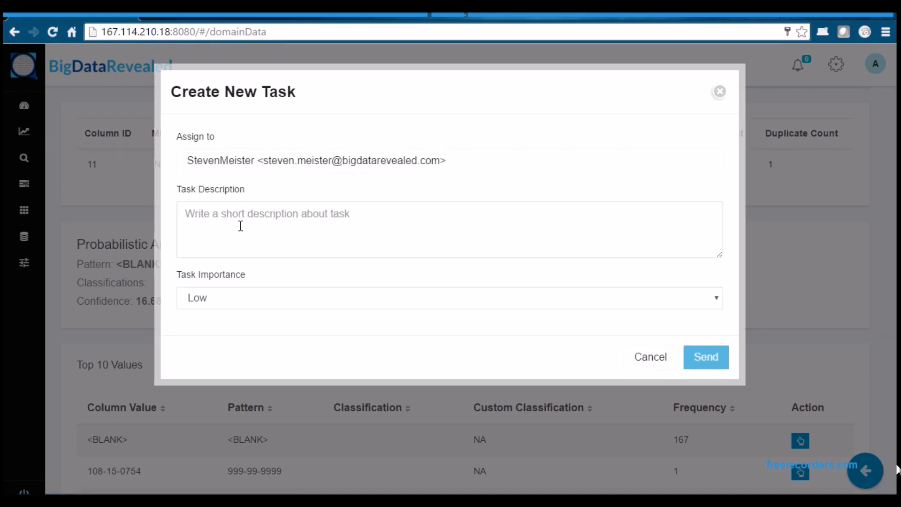
Send an ASAP task 'Exposure of Social Security Numbers must be reviewed', check assigned tasks, return to Executive Summary
type("Exposure of Social Se")
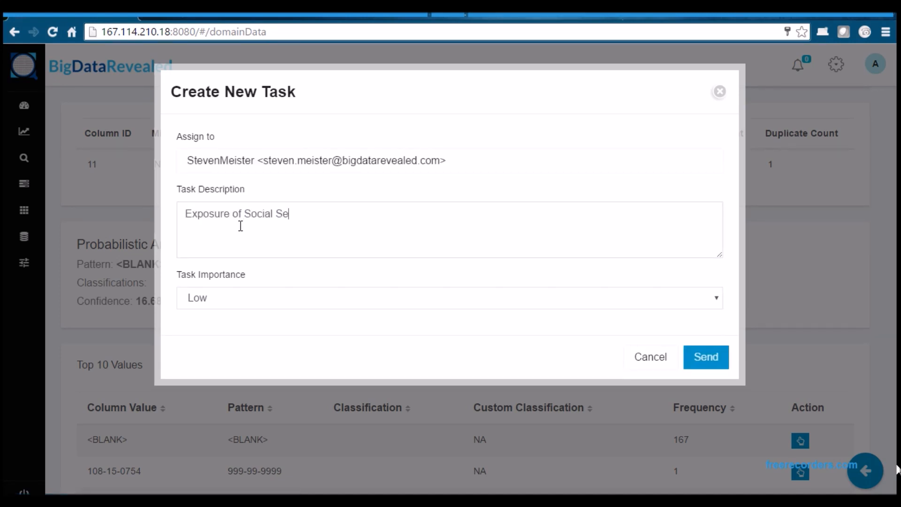
type("curity Numbers must be reviewed asap")
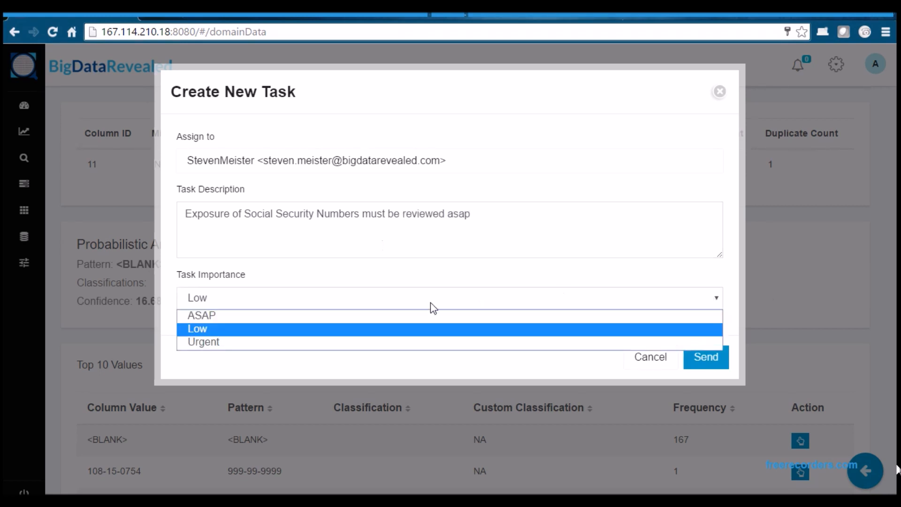
left_click(706, 357)
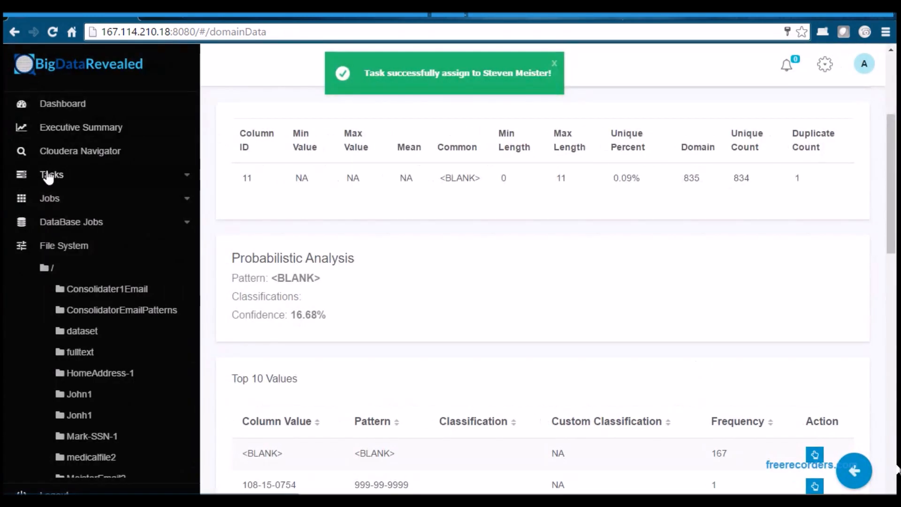
left_click(51, 175)
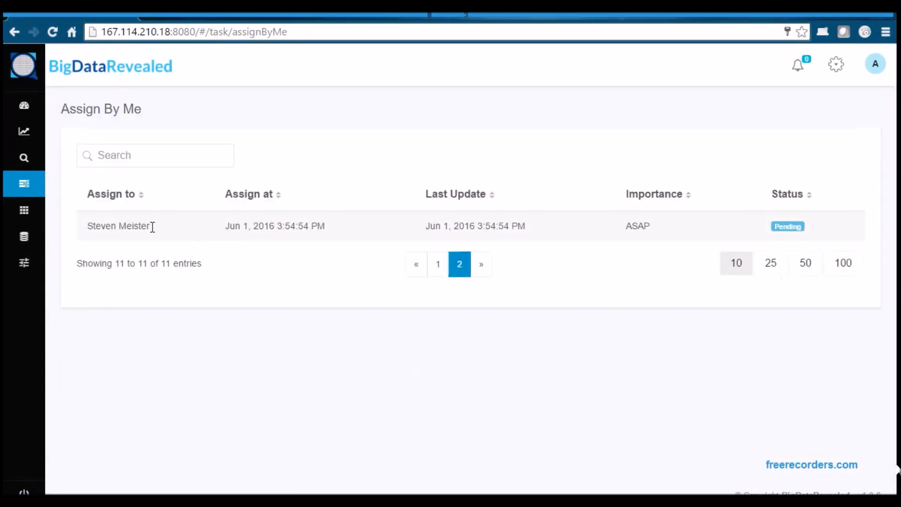
mouse_move(414, 260)
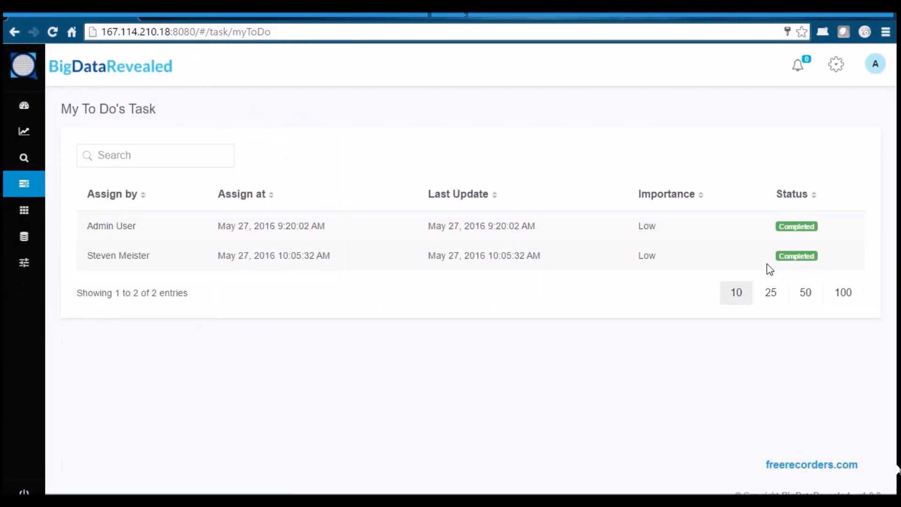
left_click(24, 130)
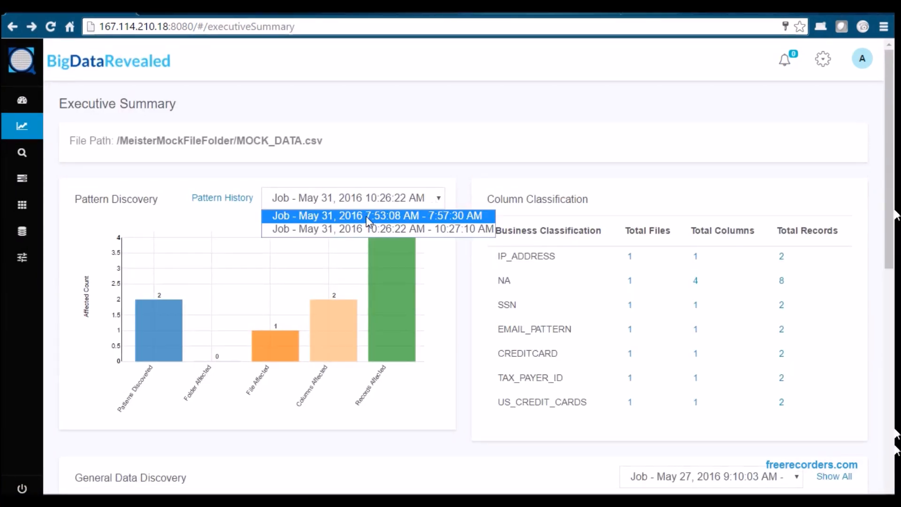
mouse_move(221, 201)
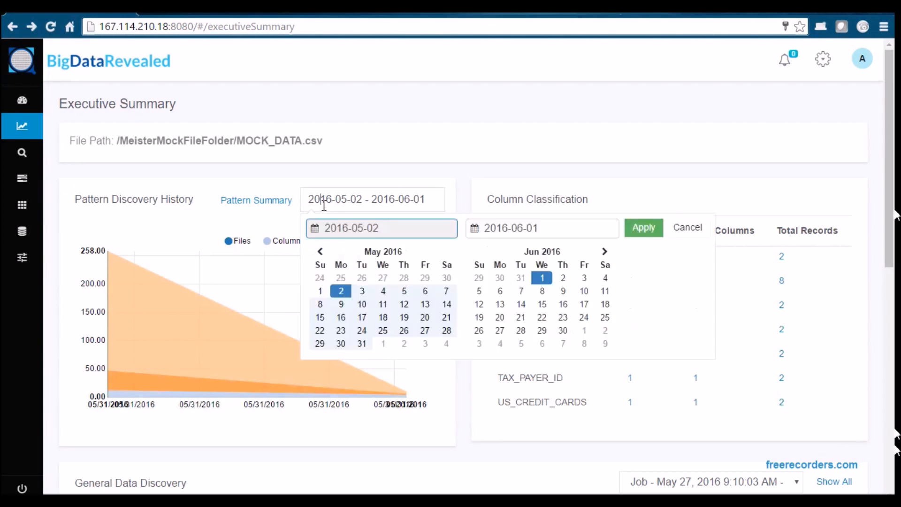
Apply the 2016-05-02 to 2016-06-01 range to Pattern History and hide the Files series
left_click(644, 227)
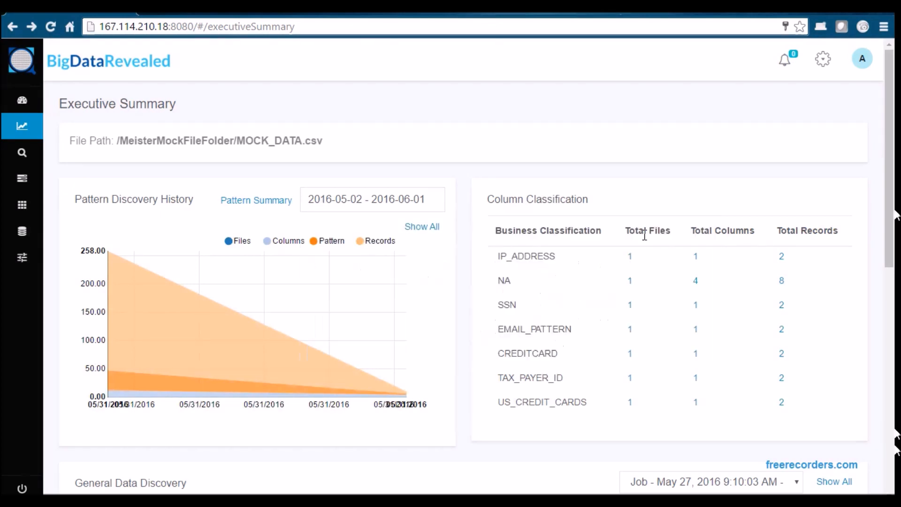
mouse_move(406, 396)
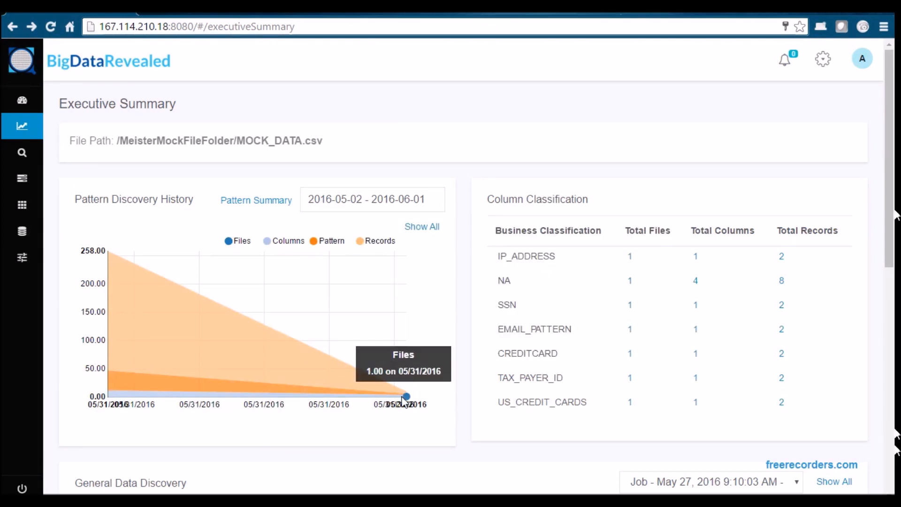
mouse_move(98, 287)
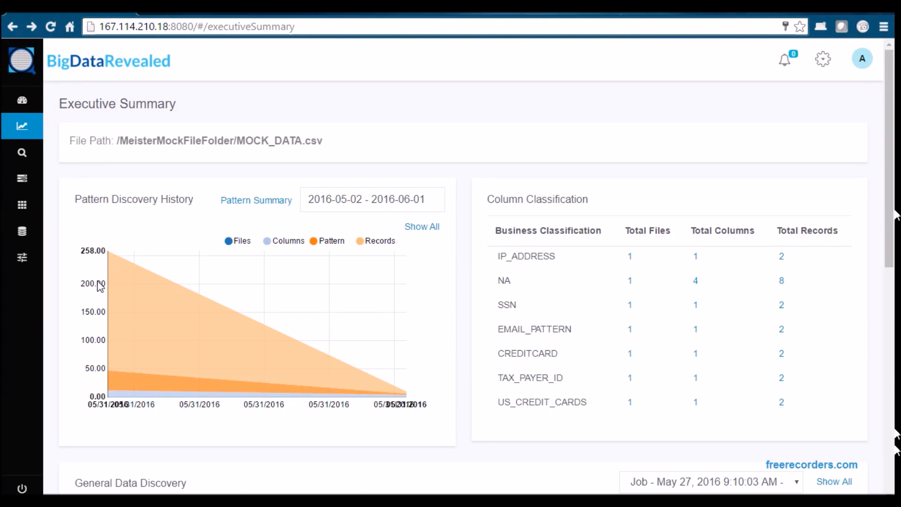
mouse_move(222, 277)
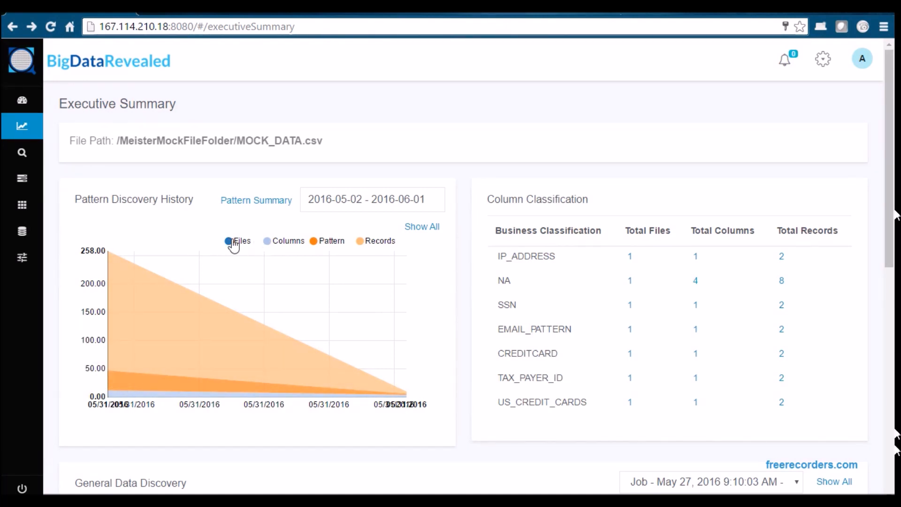
left_click(229, 241)
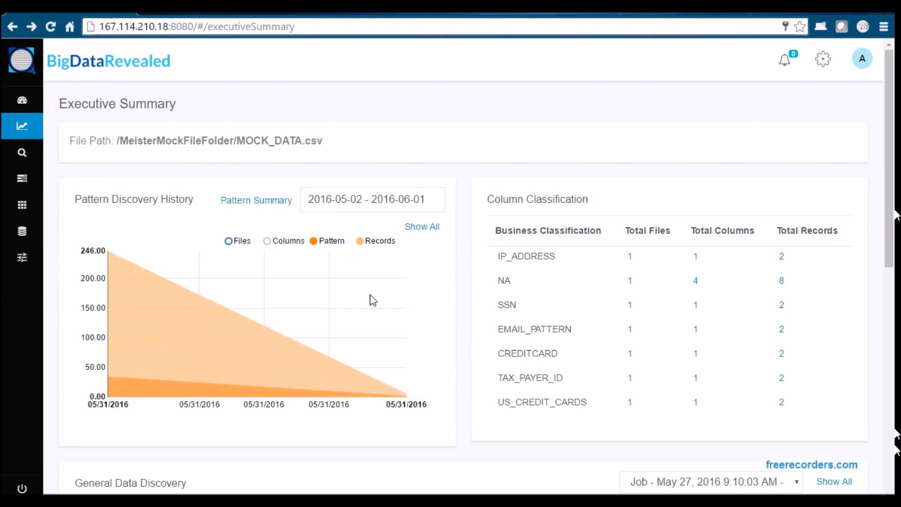
mouse_move(407, 396)
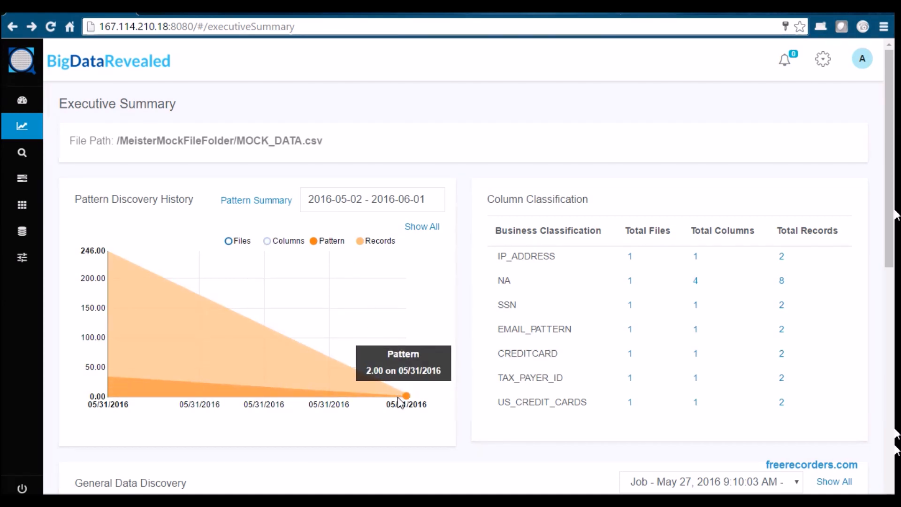
mouse_move(107, 376)
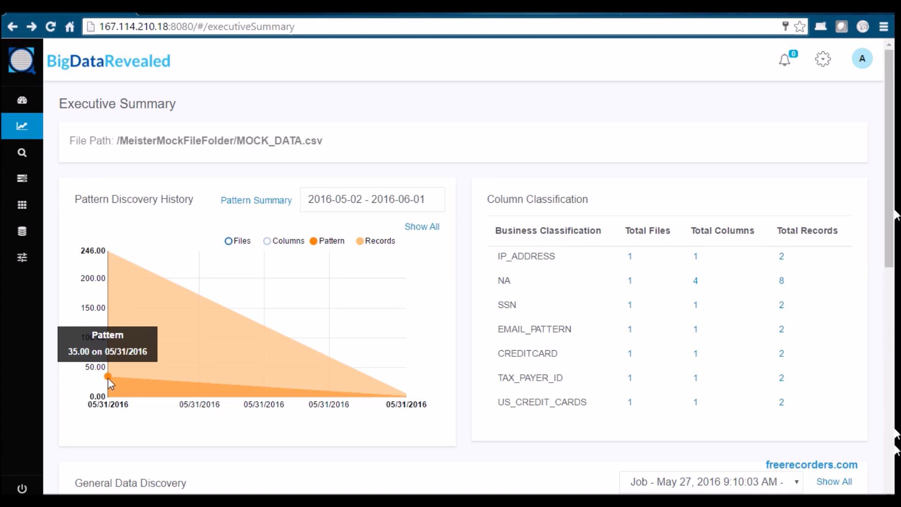
mouse_move(109, 264)
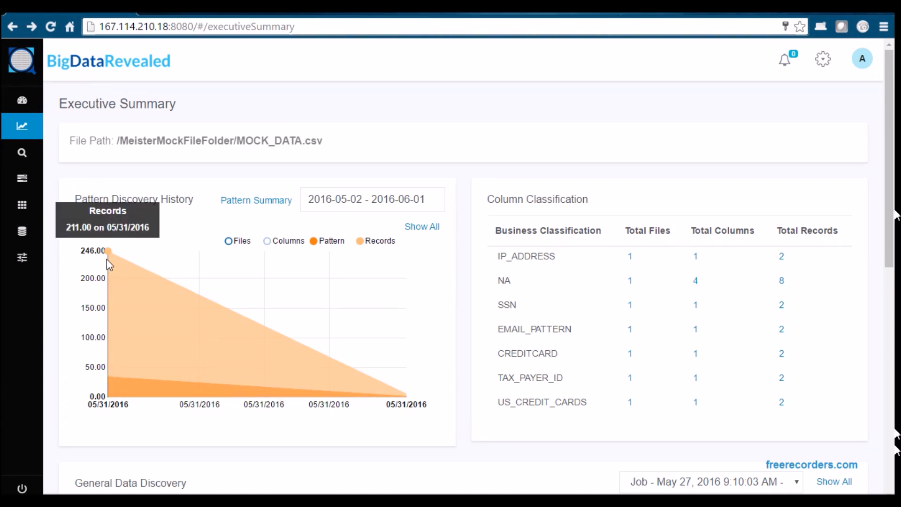